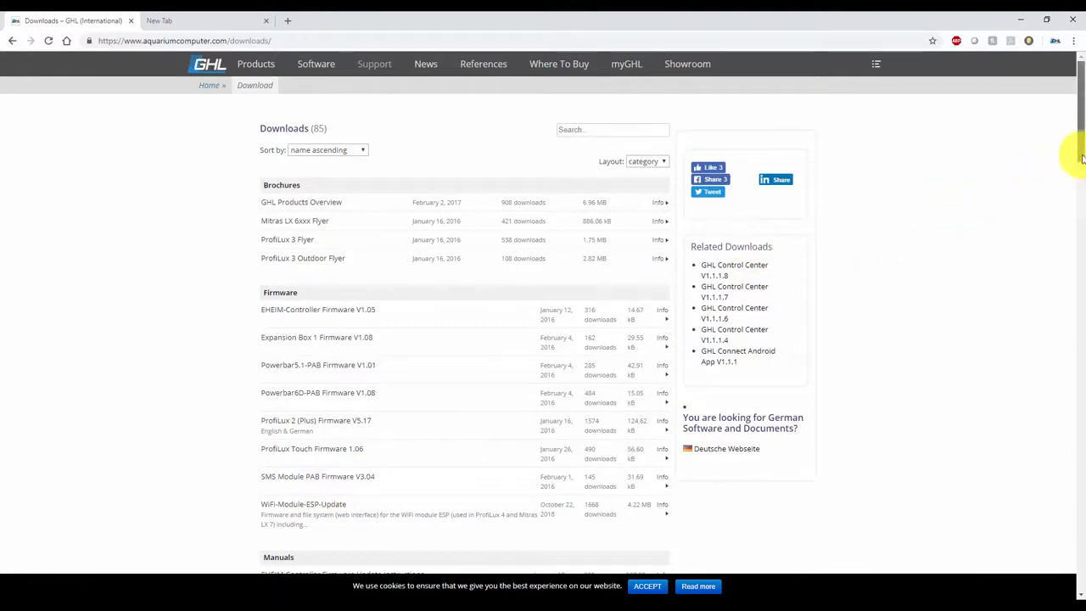
Switch to the GHL Connect tab and open Network from the hamburger menu
scroll("down", 3)
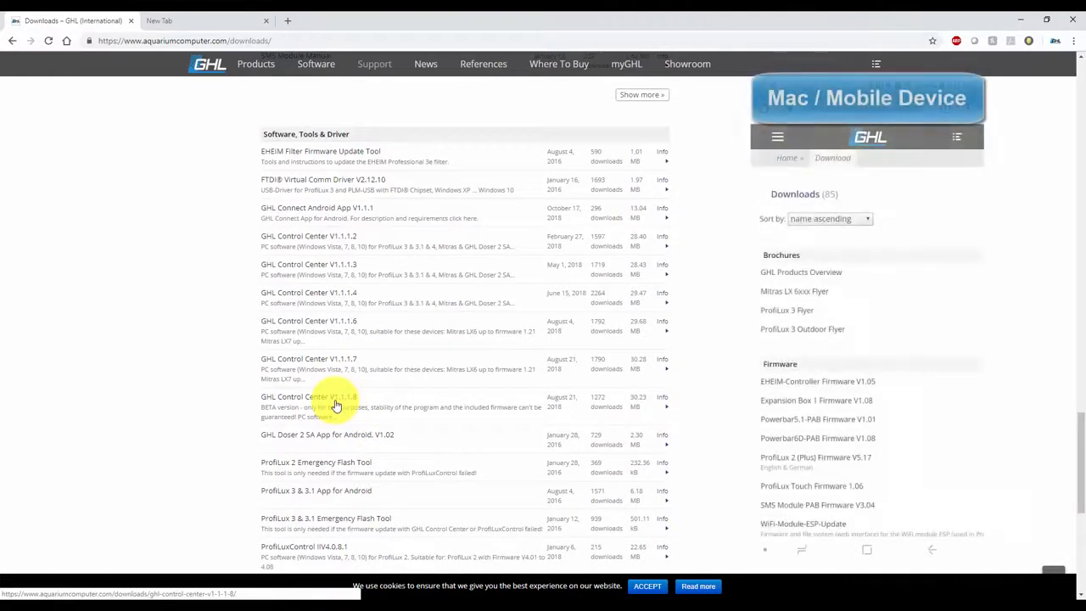
scroll("down", 3)
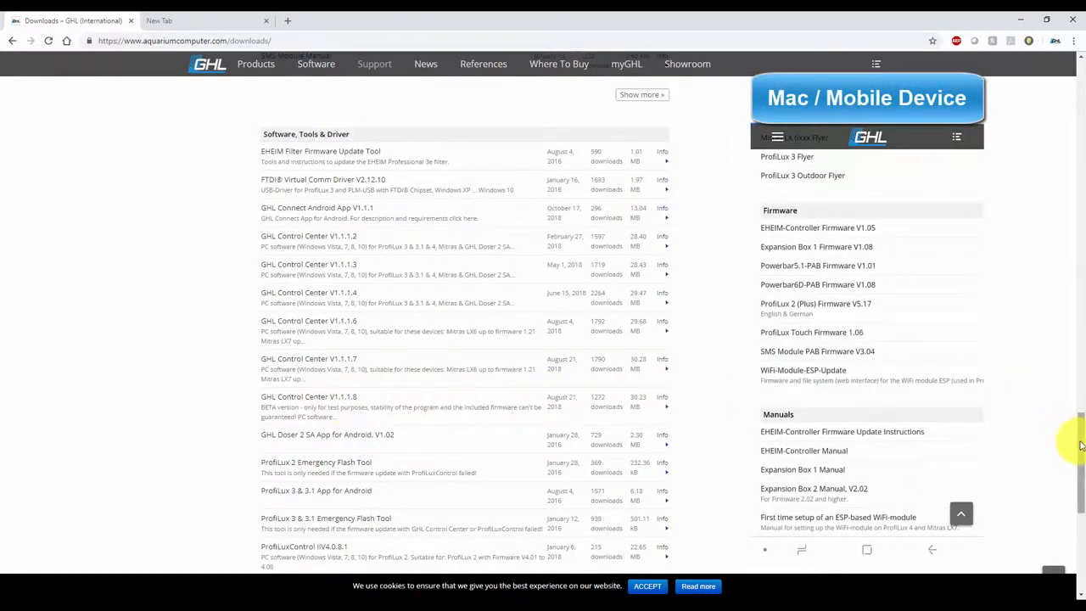
left_click(803, 369)
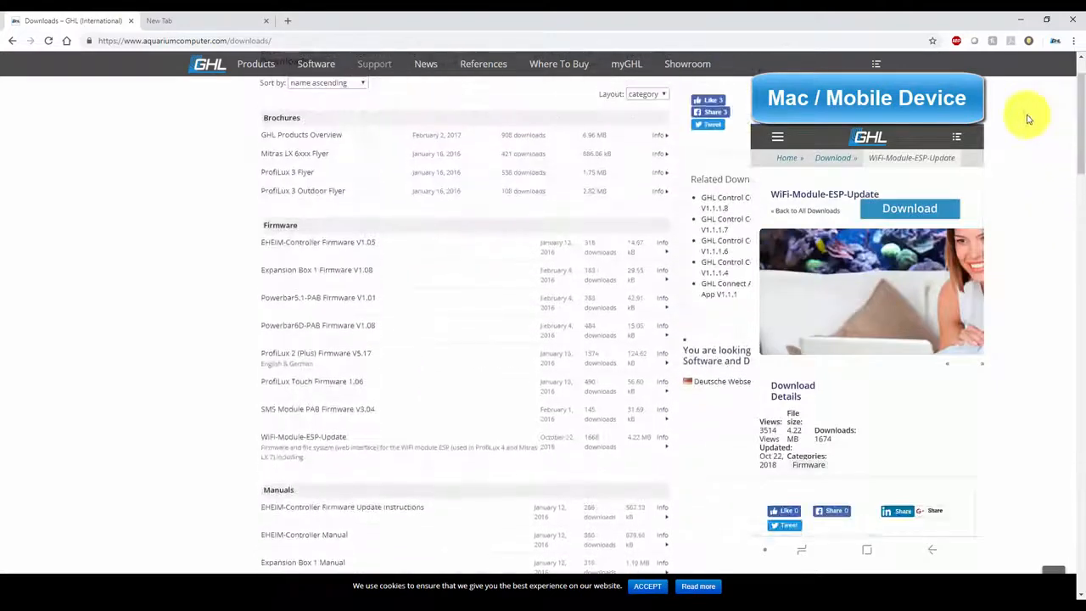
left_click(283, 447)
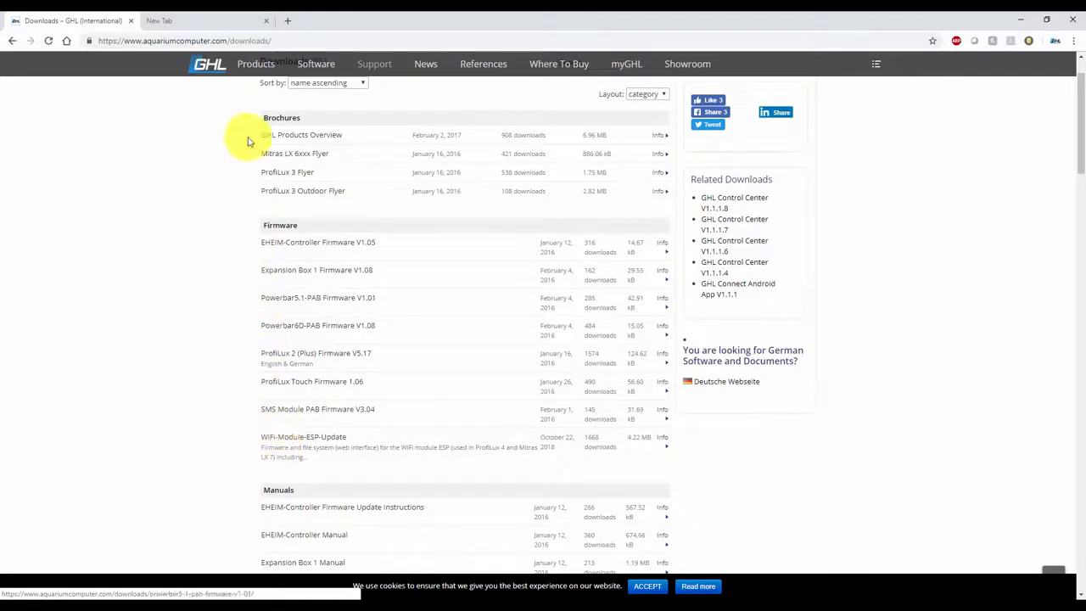
left_click(187, 20)
type("10.0.0.205")
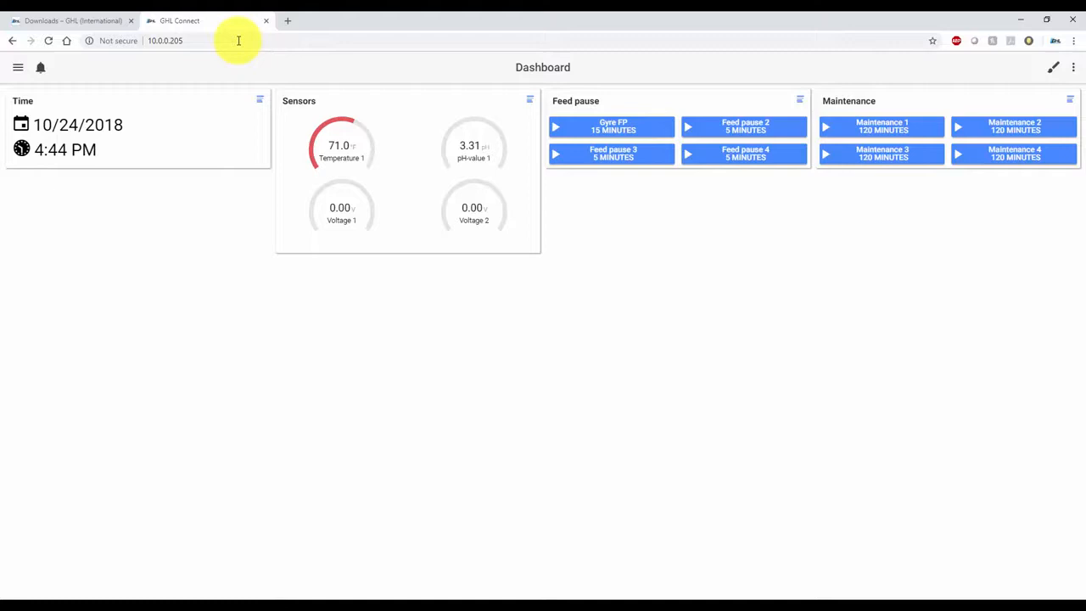
left_click(22, 67)
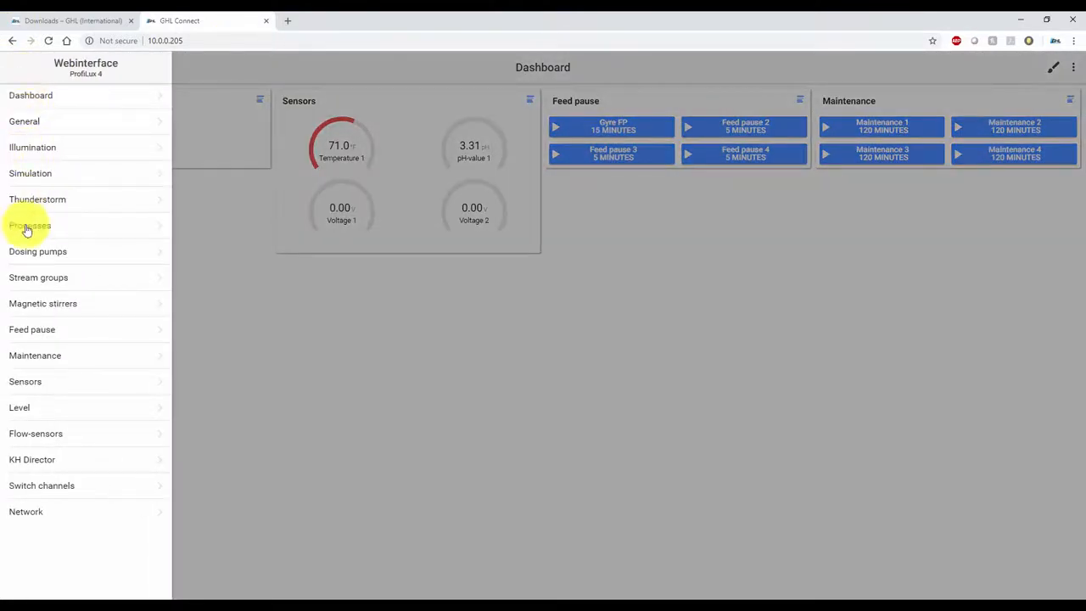
left_click(25, 512)
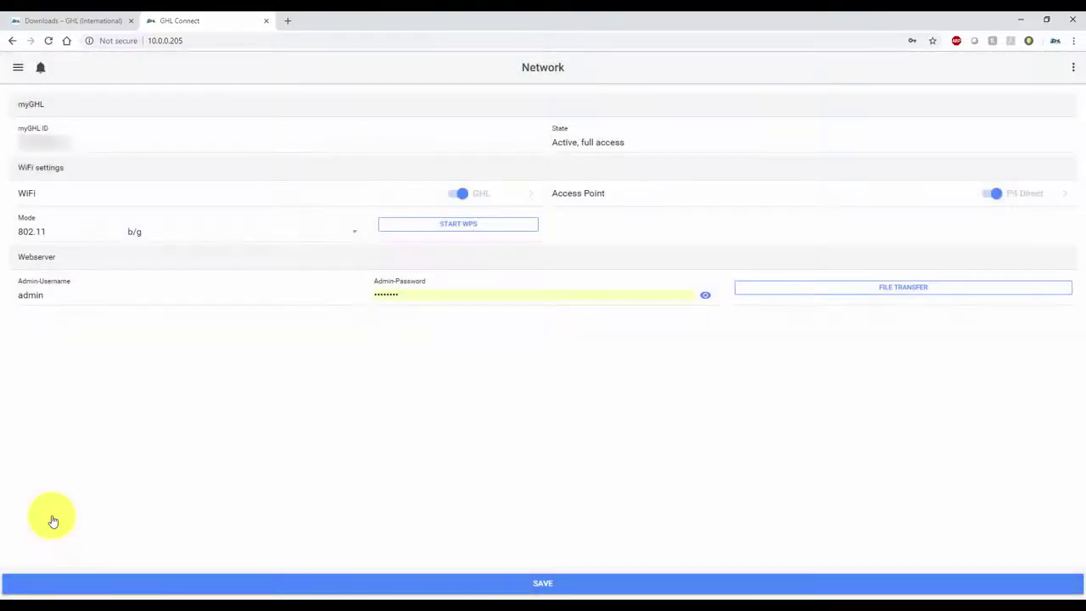
mouse_move(302, 492)
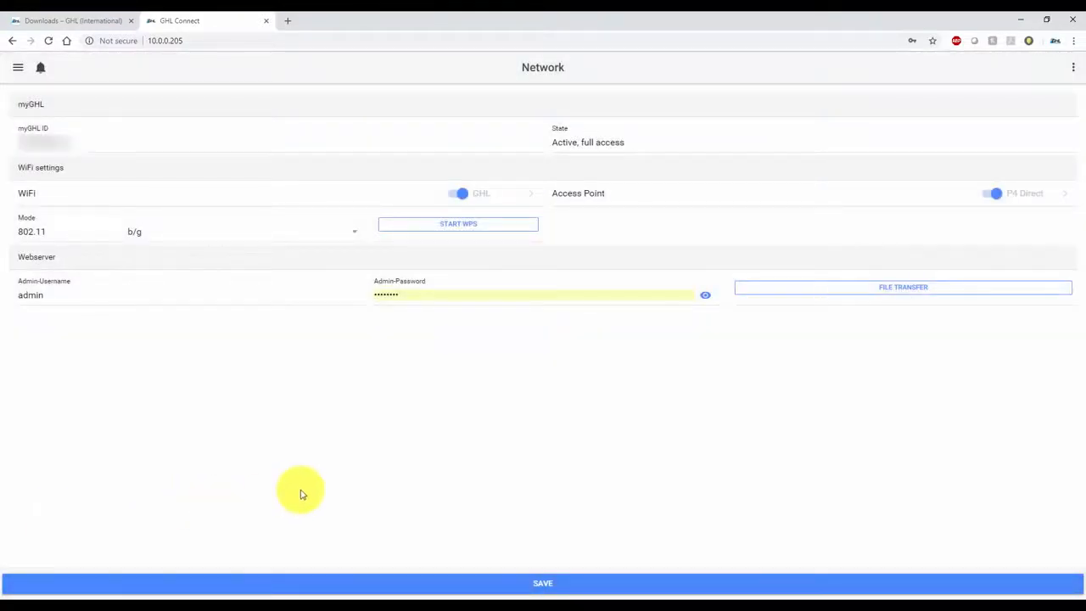
Start a file transfer with WiFi-Module firmware selected and advance to file selection
left_click(903, 287)
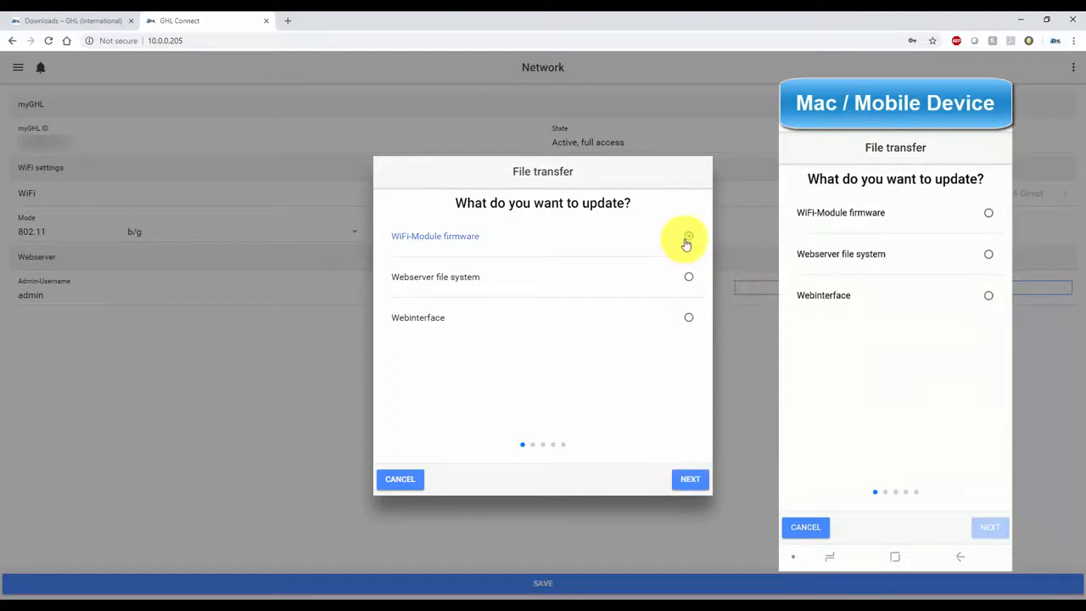
left_click(687, 236)
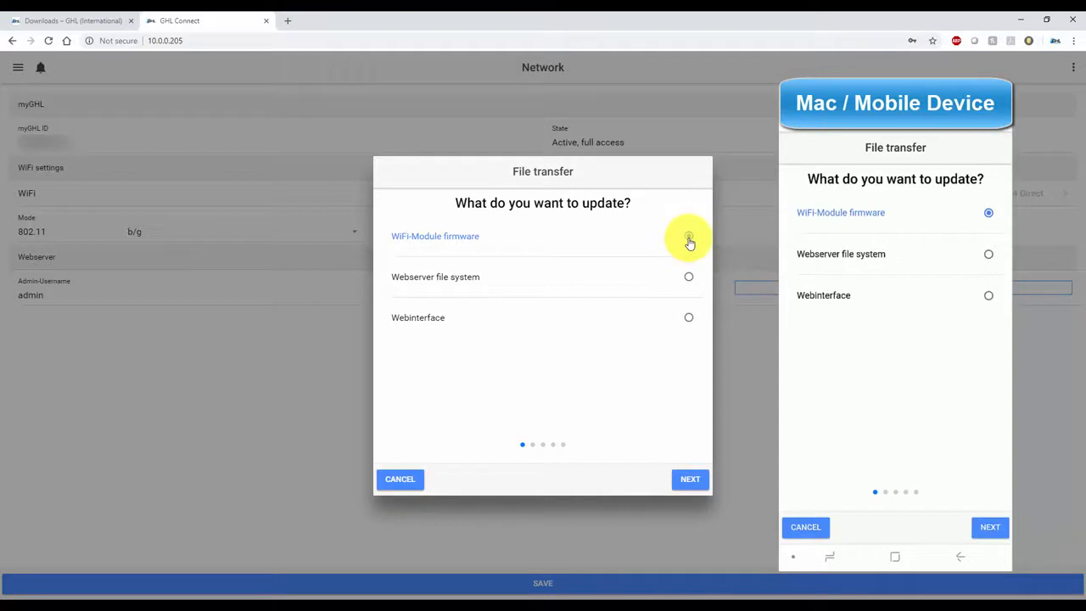
left_click(690, 479)
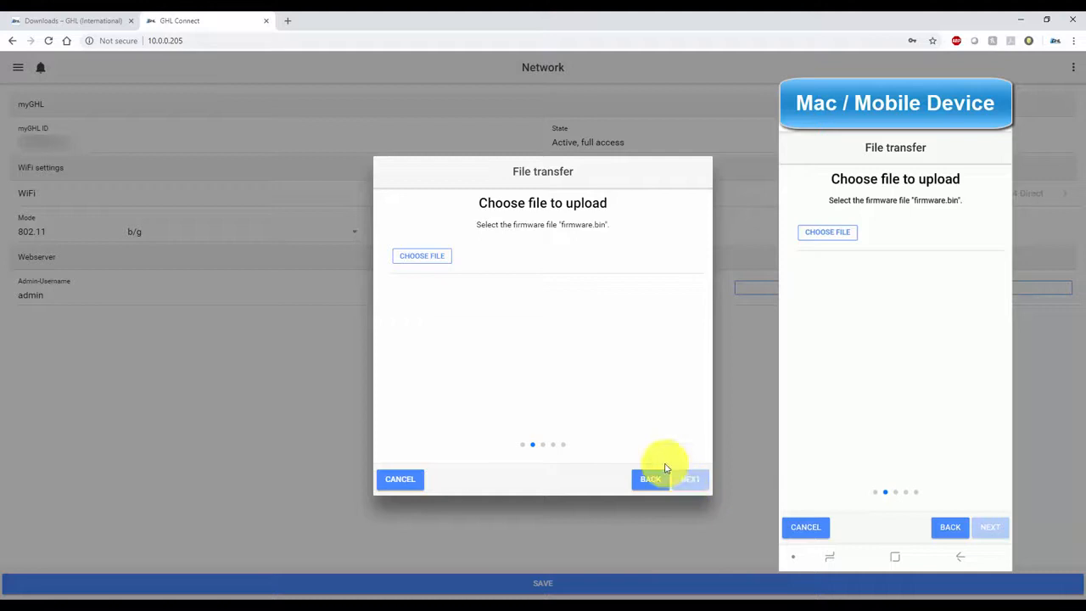
mouse_move(567, 232)
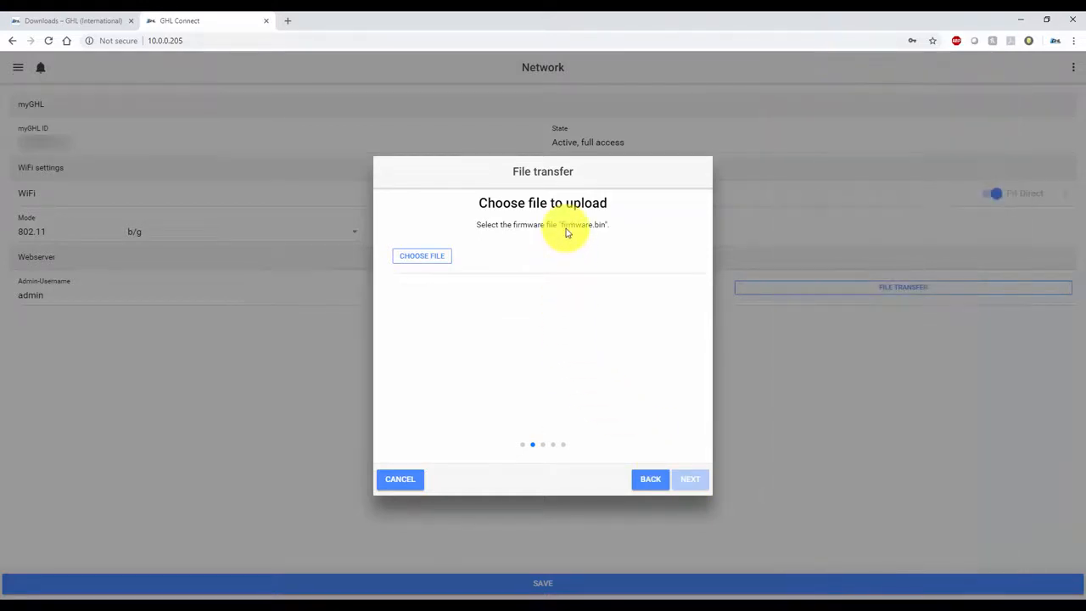
Choose firmware.bin from C:\Program Files (x86)\GHLControlCenter_V1118\WiFi\WiFi-Firmware-Update-Tool
left_click(422, 256)
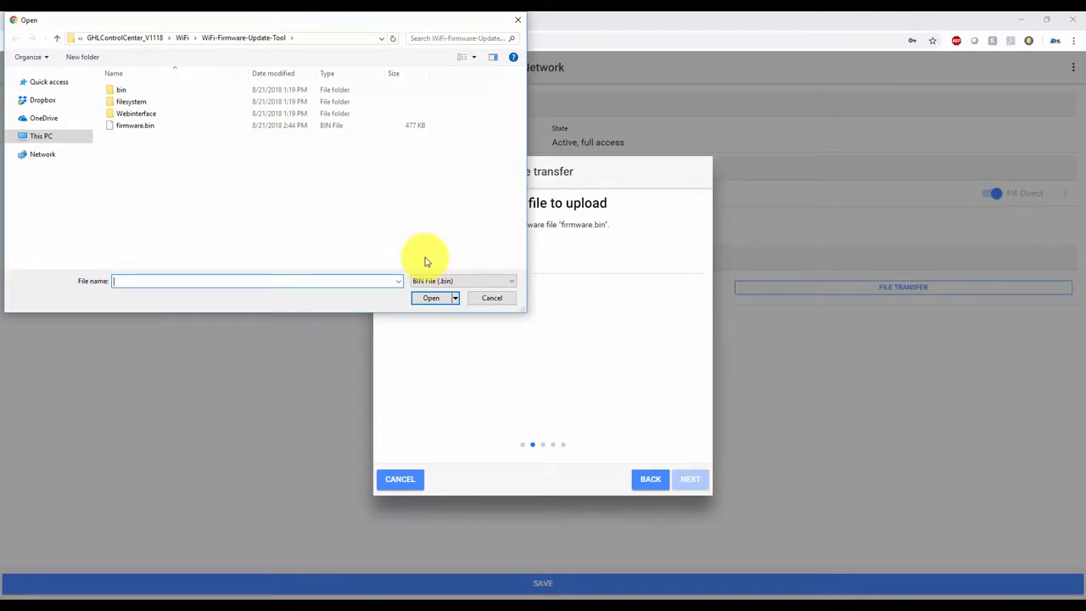
left_click(43, 135)
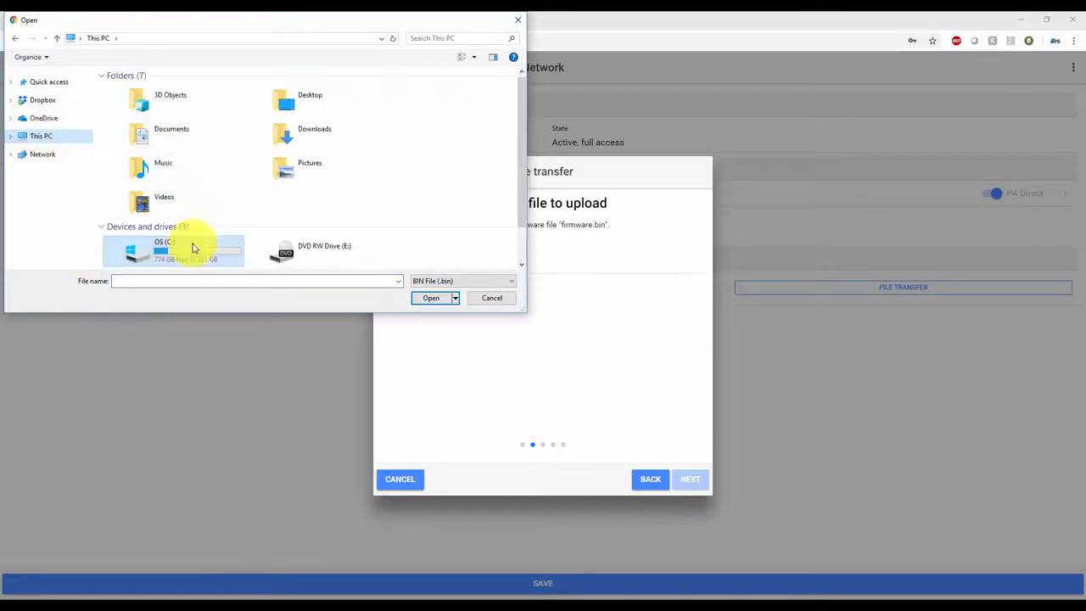
double_click(161, 250)
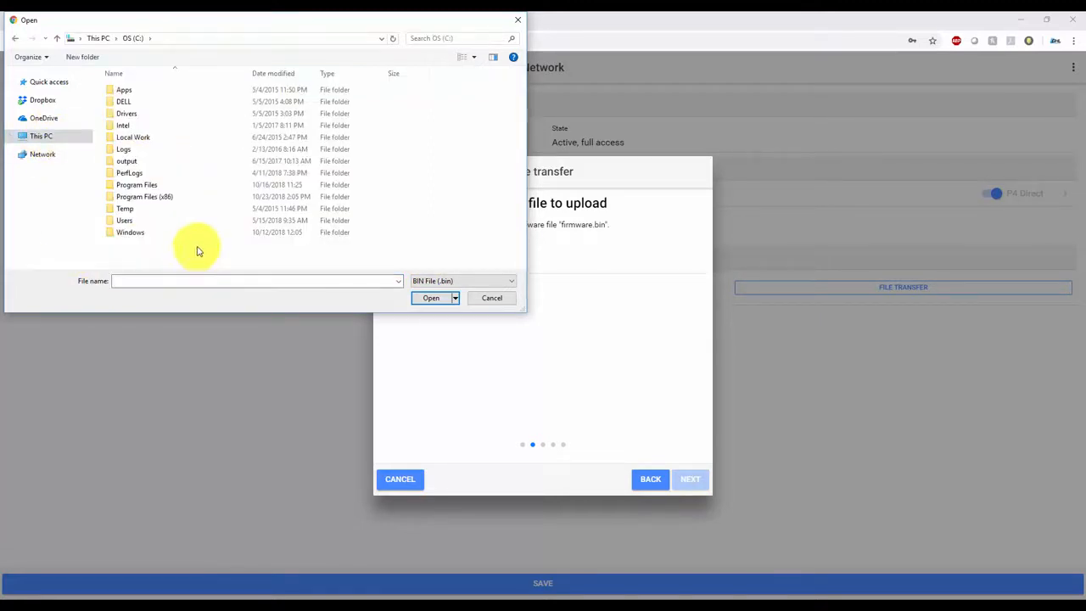
double_click(144, 196)
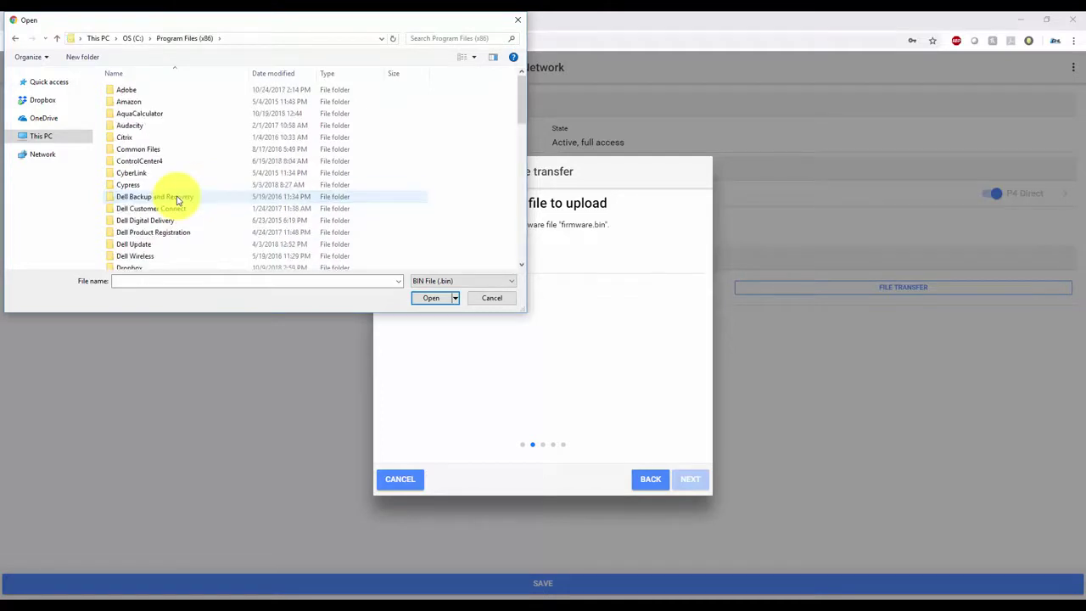
scroll("down", 3)
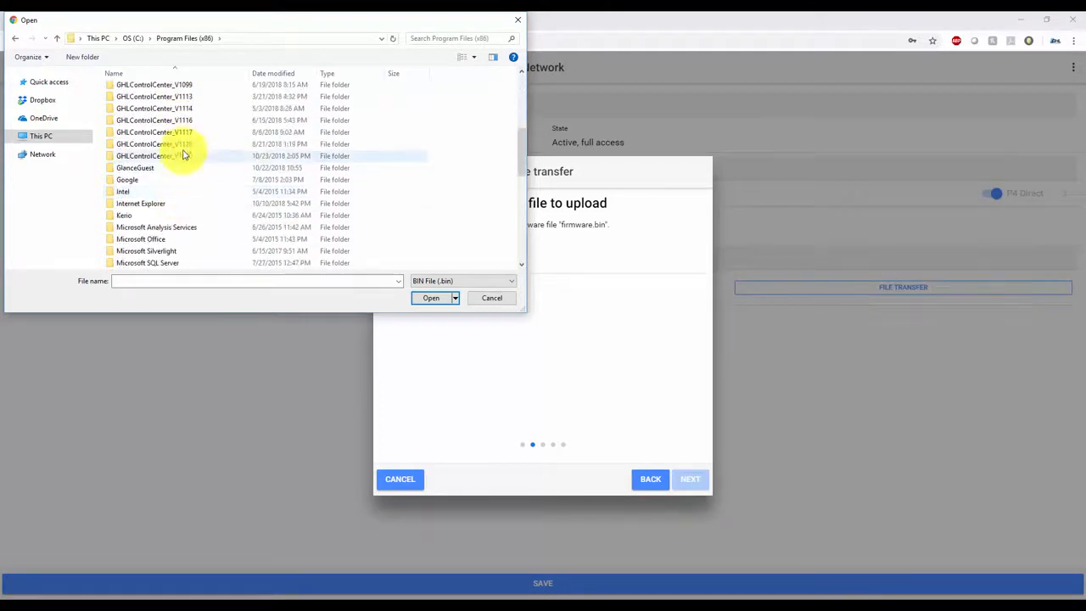
double_click(154, 144)
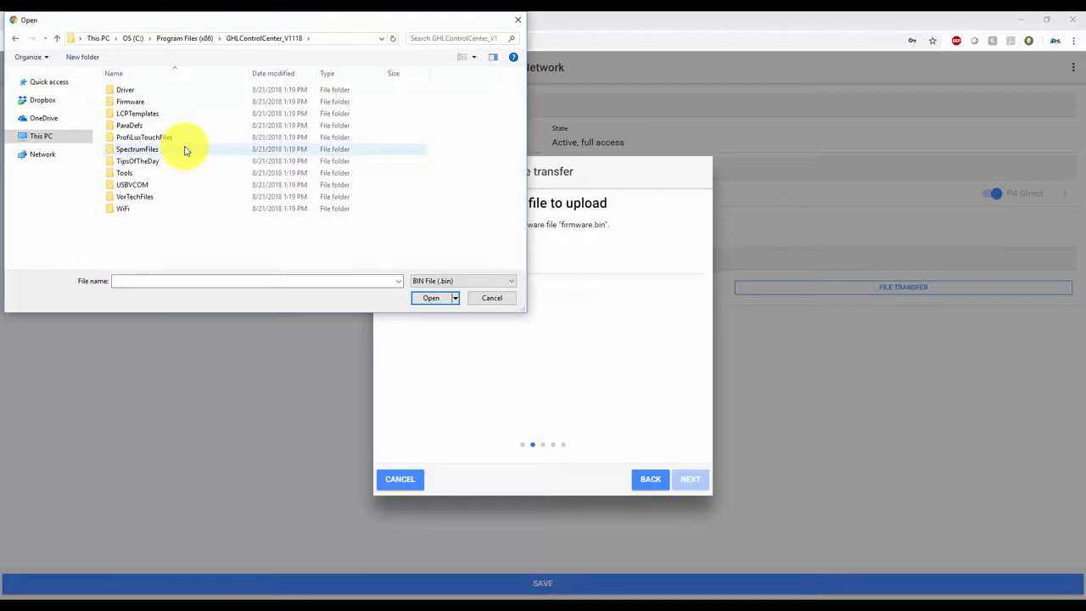
double_click(122, 208)
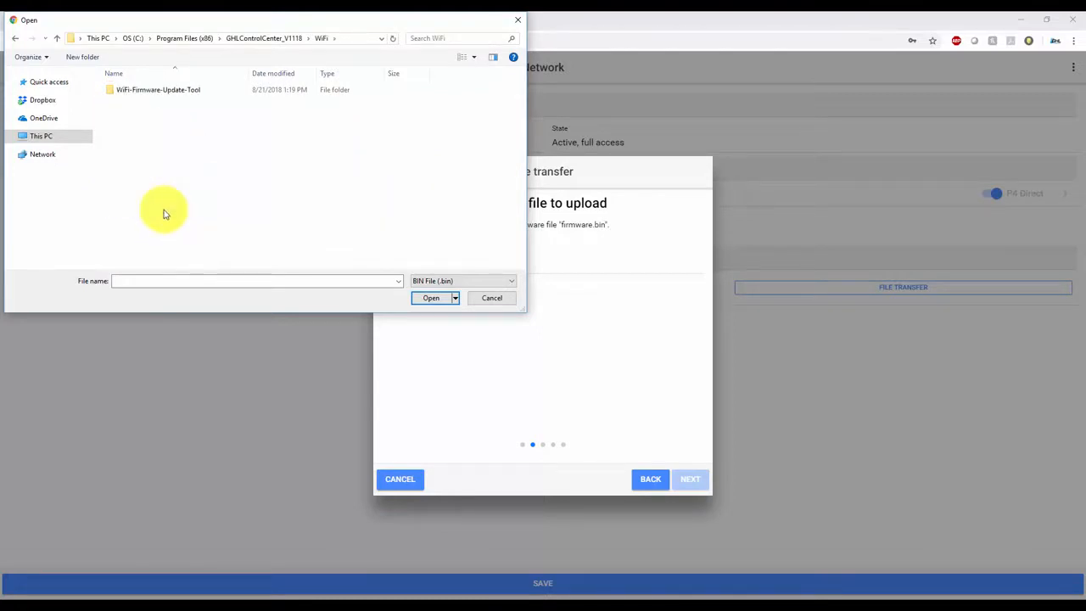
mouse_move(178, 101)
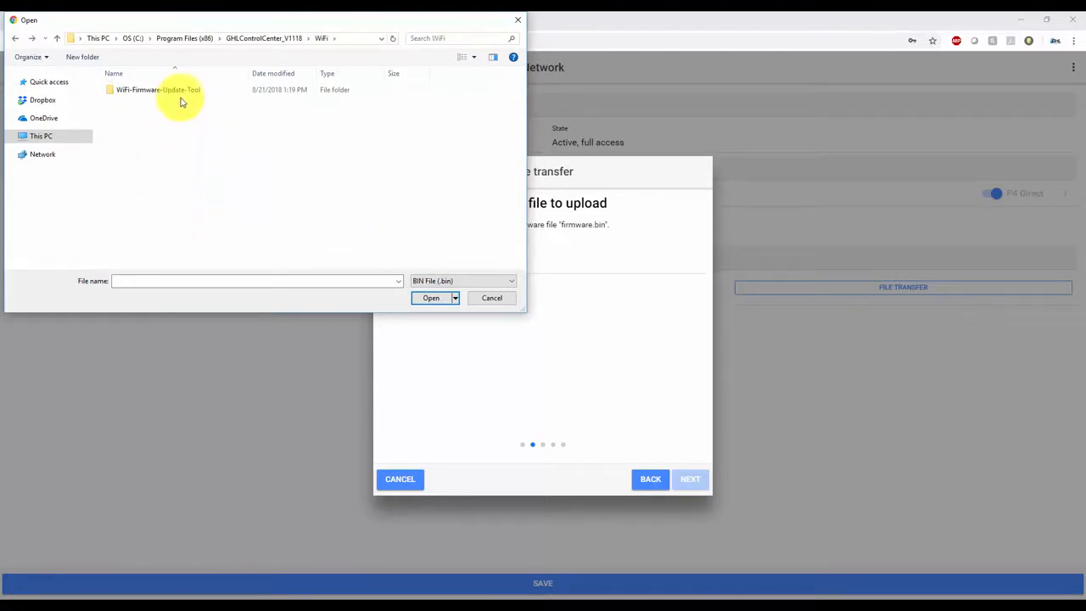
double_click(164, 89)
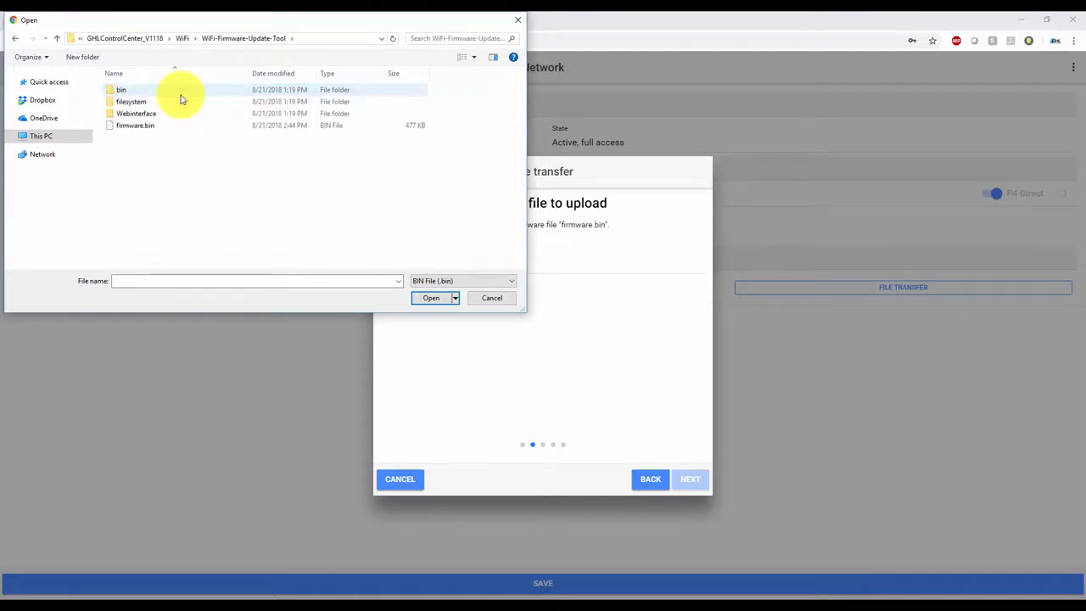
left_click(135, 125)
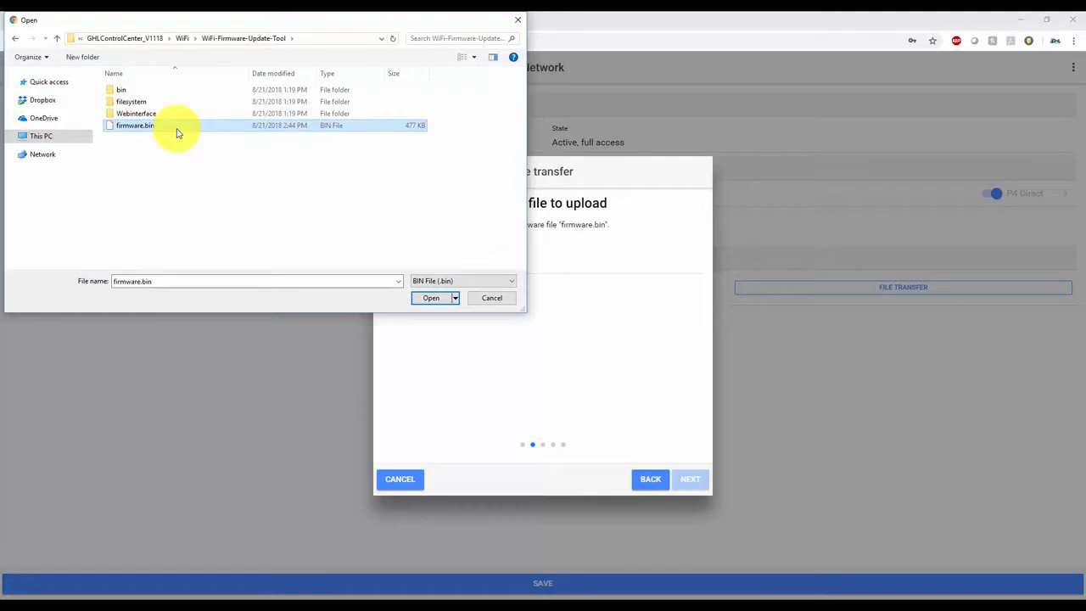
mouse_move(182, 119)
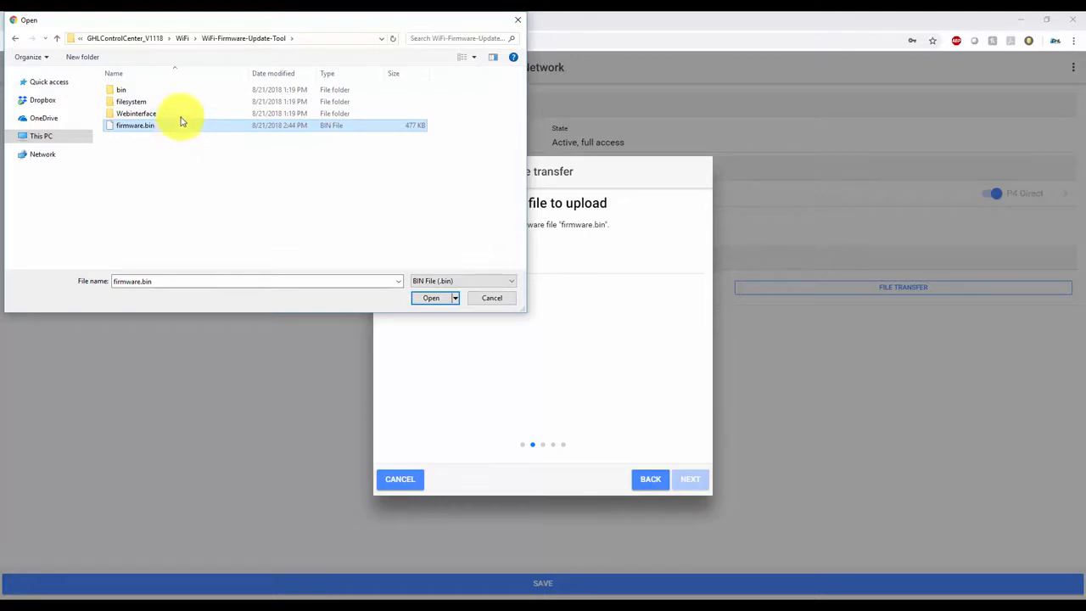
left_click(134, 113)
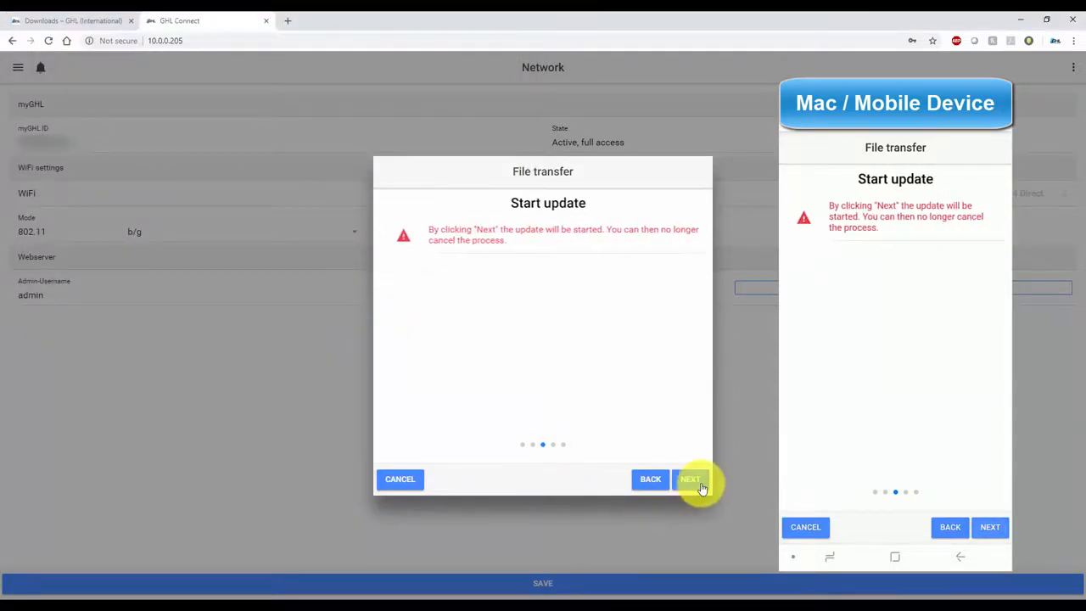
Confirm the Start update step so the WiFi-Module firmware installs and reports Update successful
left_click(990, 527)
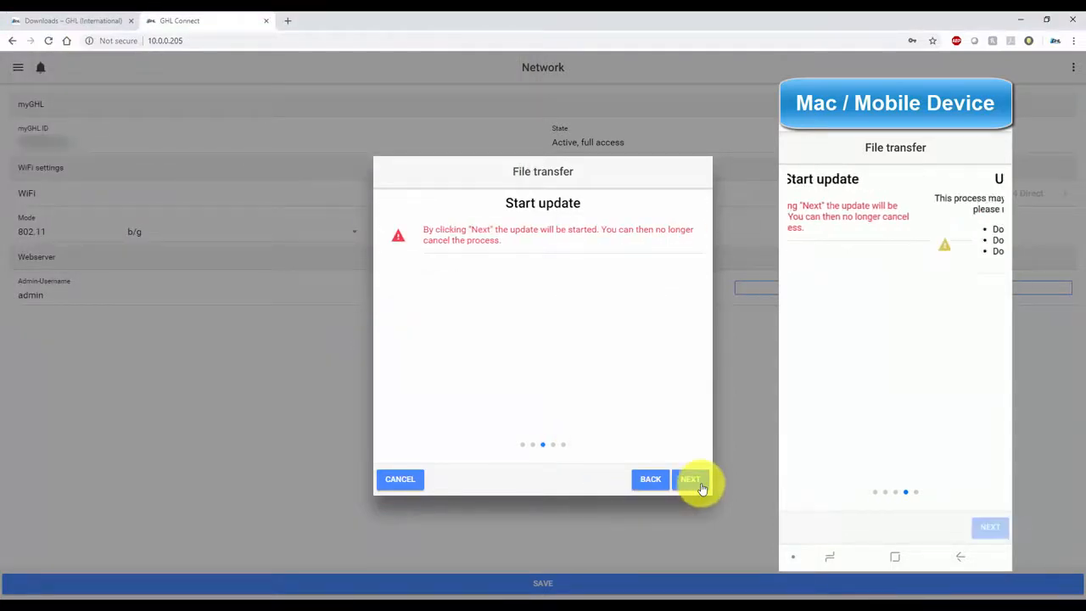
left_click(690, 479)
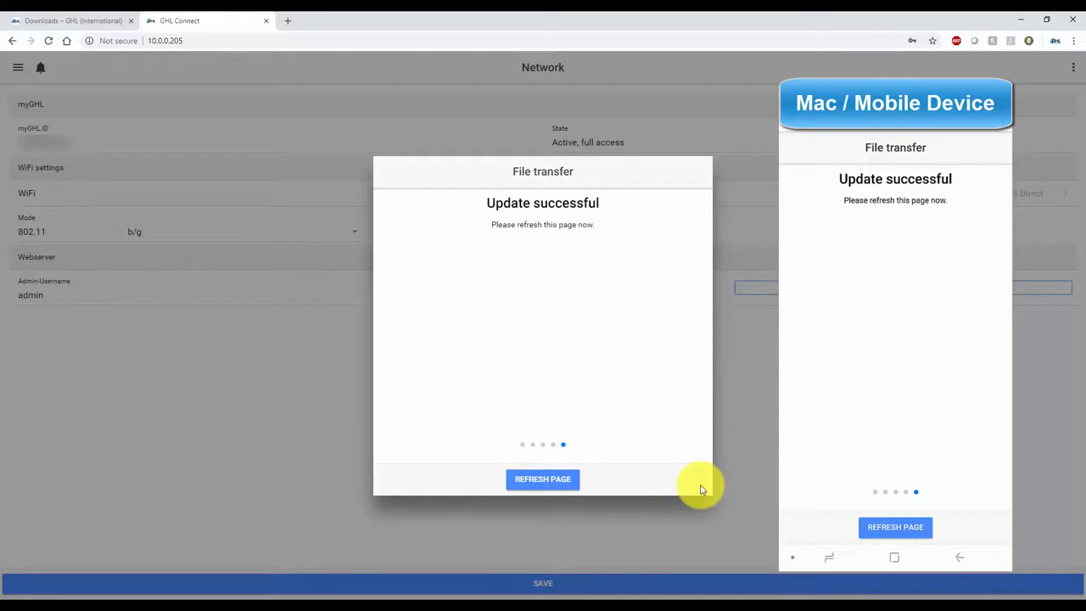
mouse_move(542, 480)
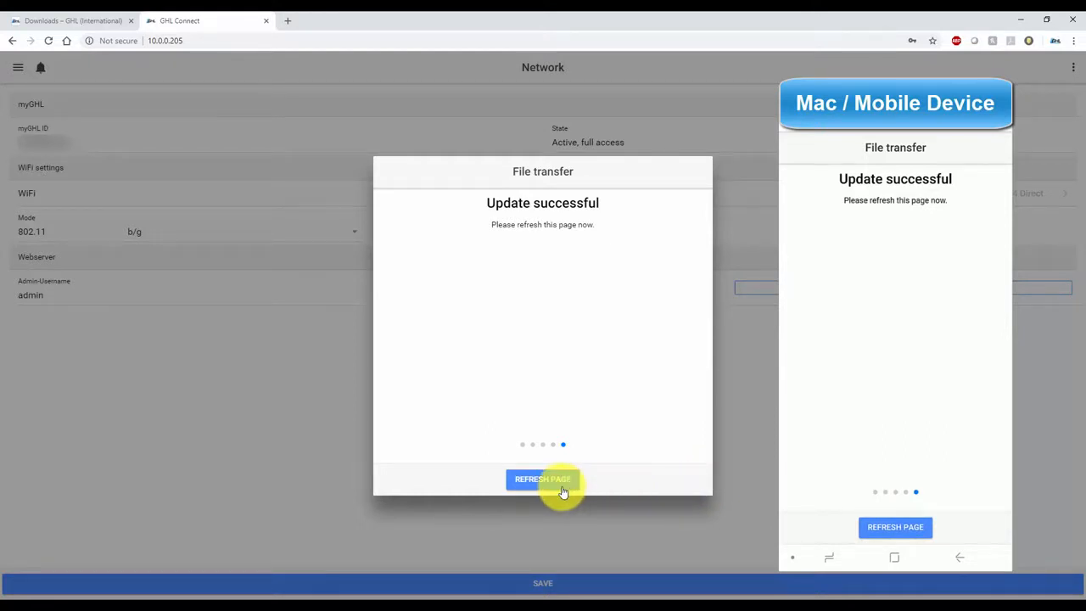